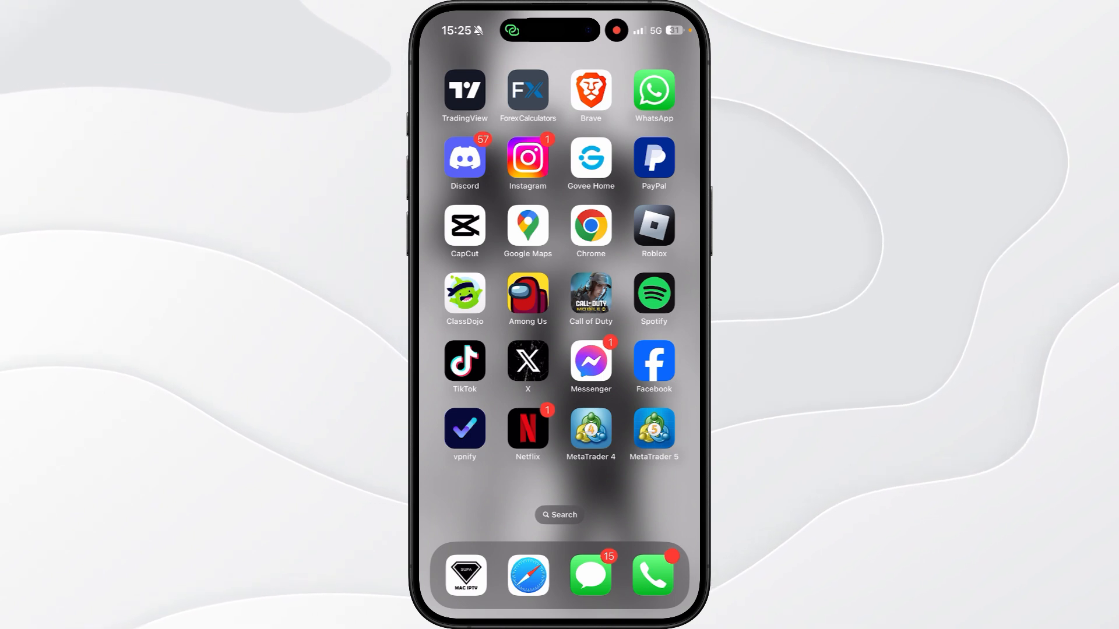
Launch the Facebook app from the Home Screen
click(651, 363)
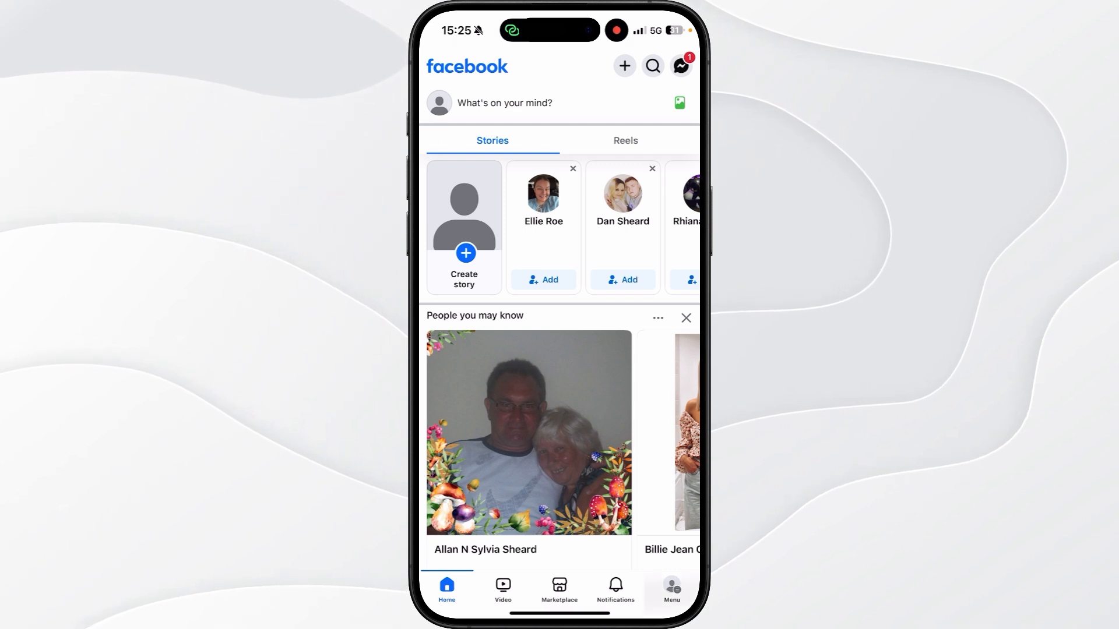
Go to Settings & privacy from the Menu tab and scroll down its list
click(671, 588)
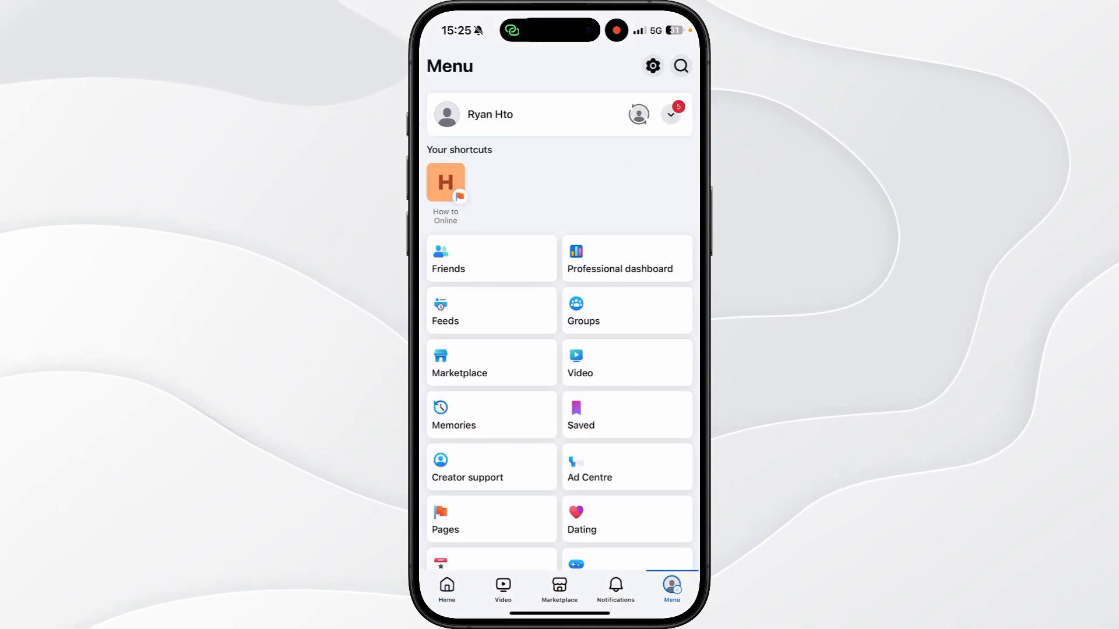
click(650, 66)
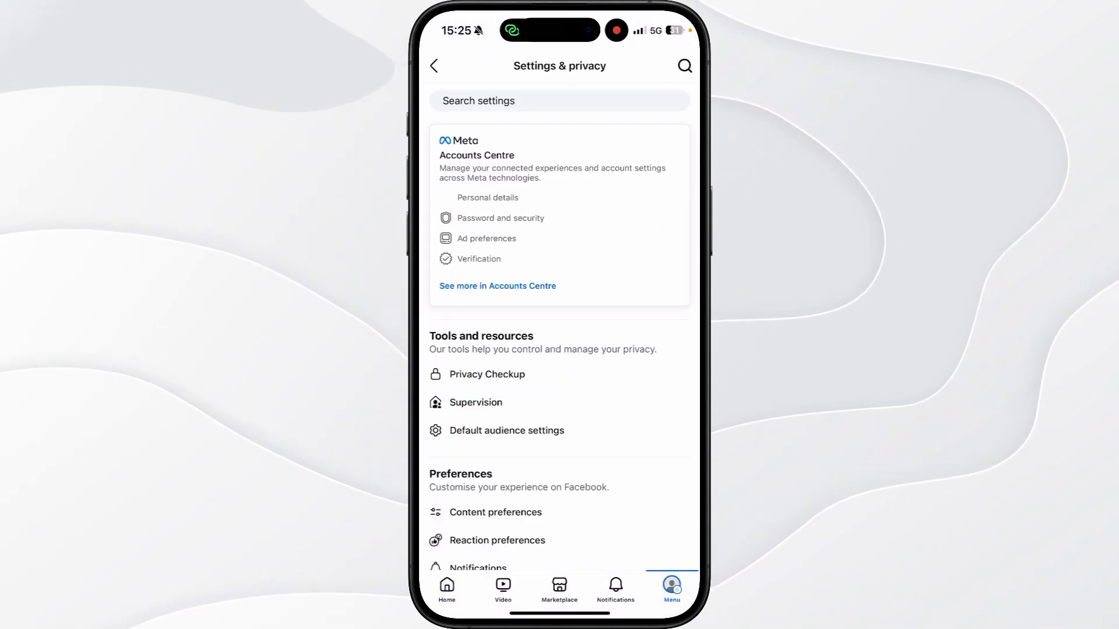
scroll(down, 3)
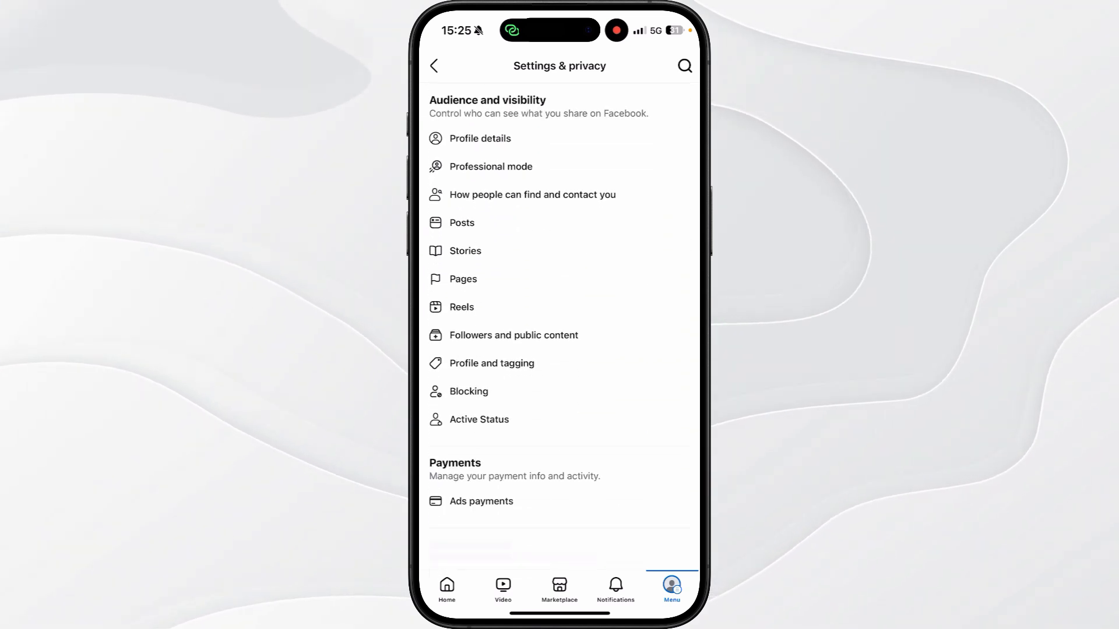
scroll(down, 3)
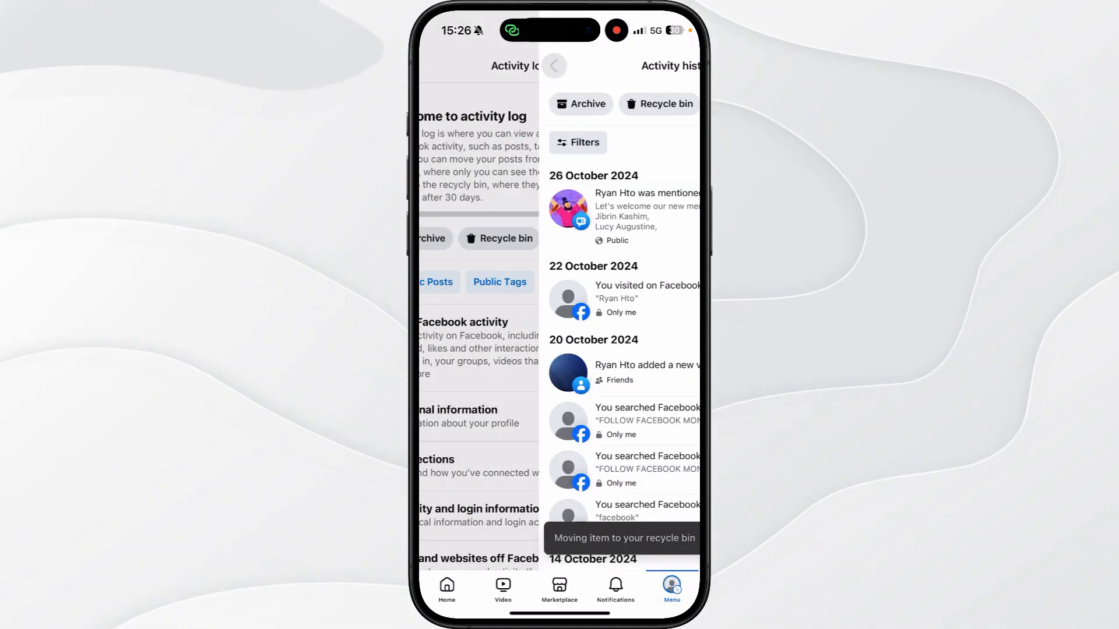
Move from the activity history into Meta's Accounts Centre
click(553, 66)
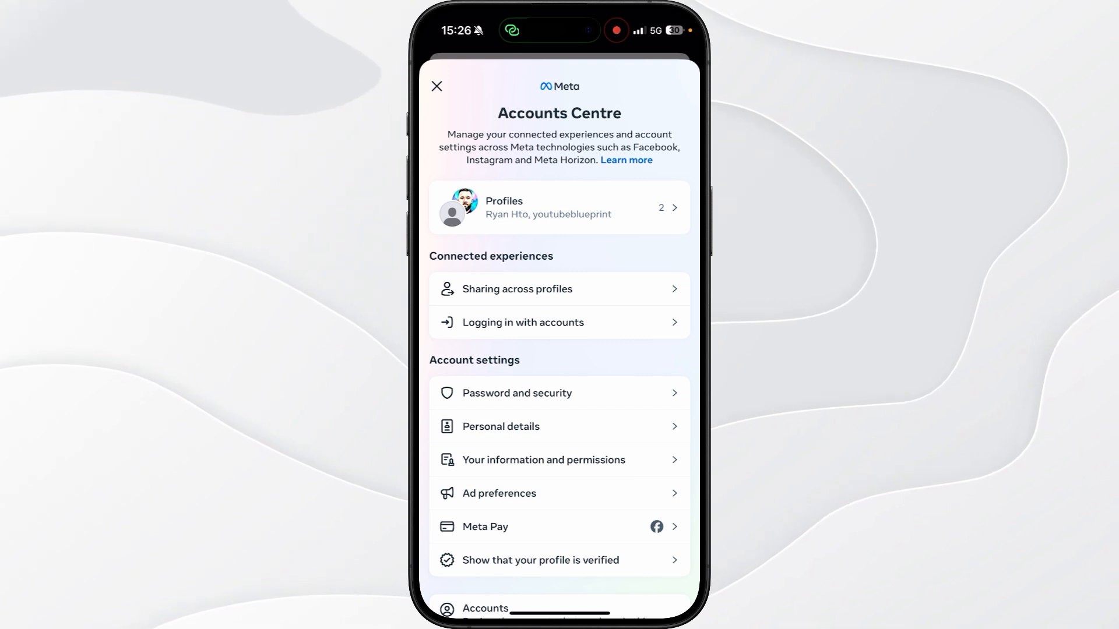
Go to Your information and permissions, then Your activity off Meta technologies
click(544, 460)
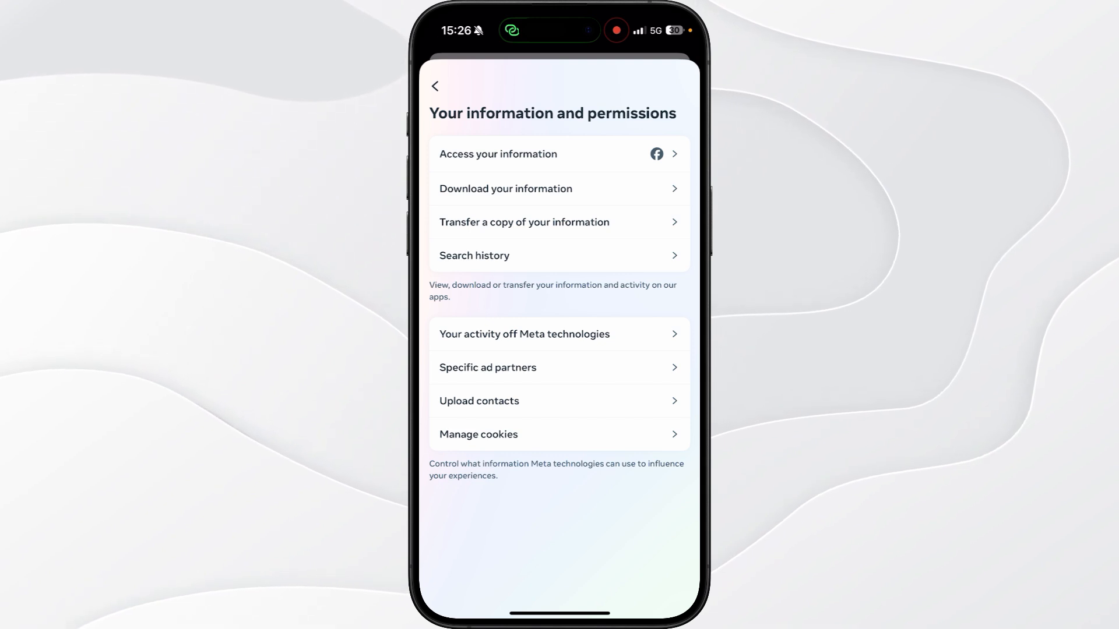
click(524, 334)
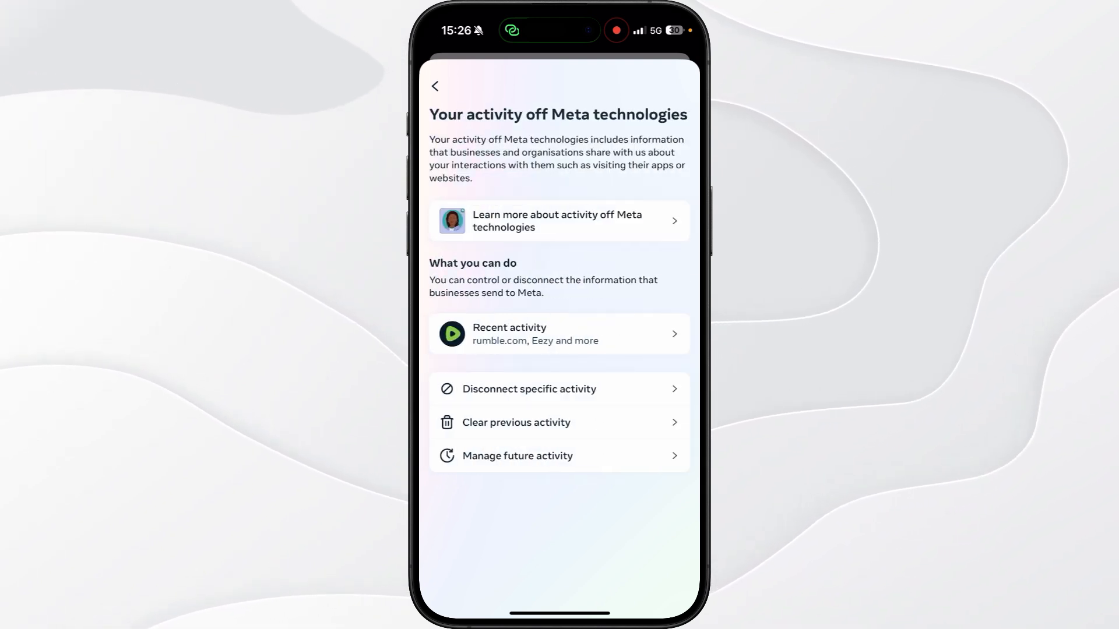
Clear previous off-Meta activity for all linked accounts and confirm
click(515, 422)
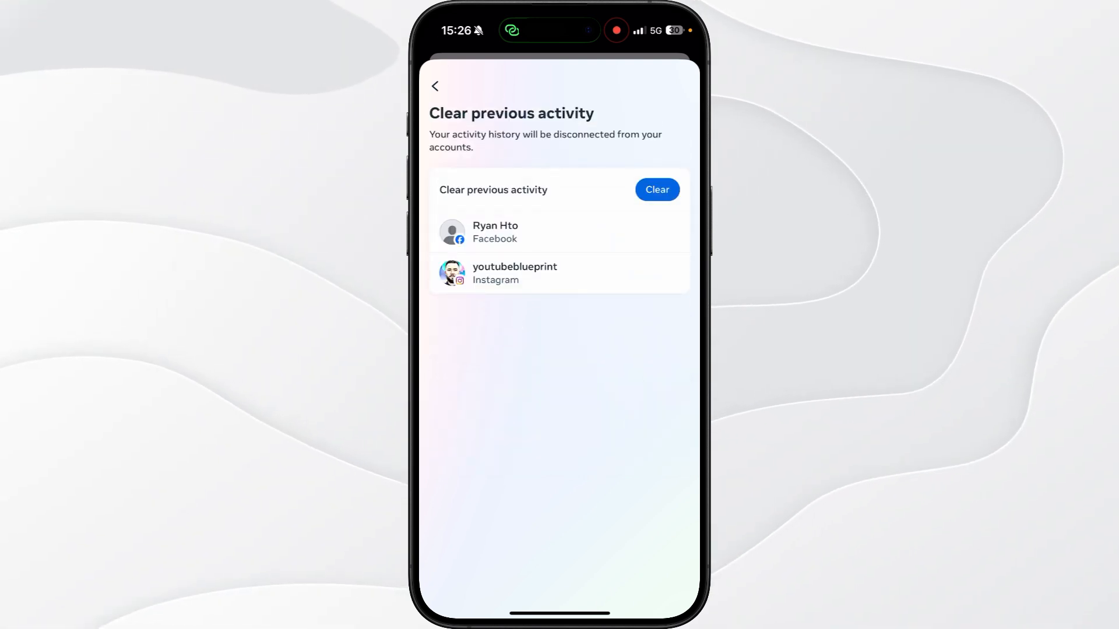
click(655, 190)
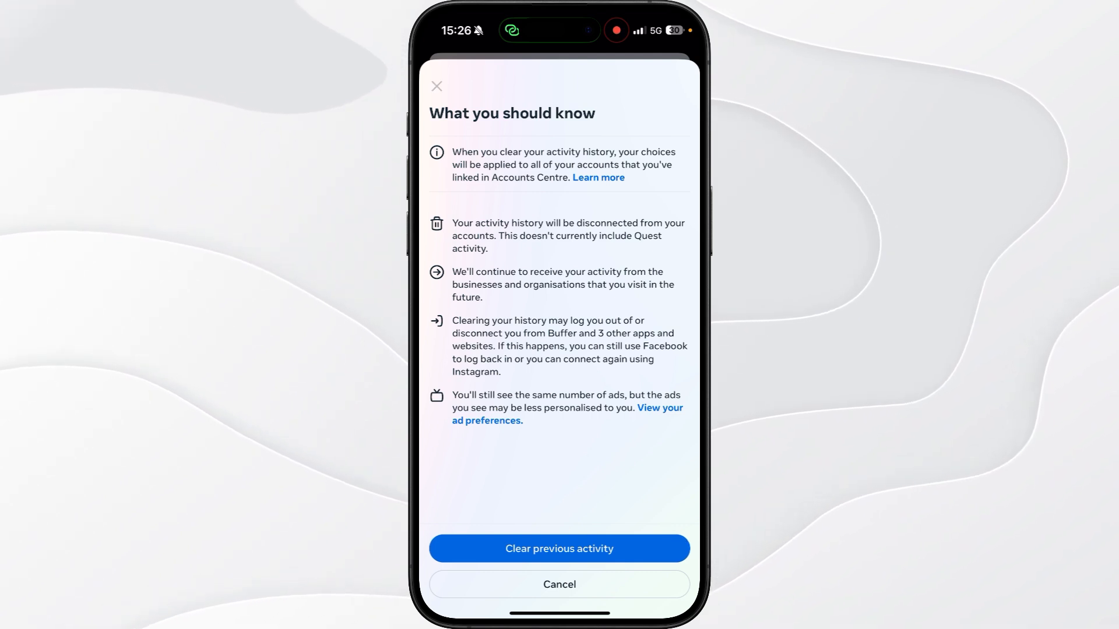
click(559, 549)
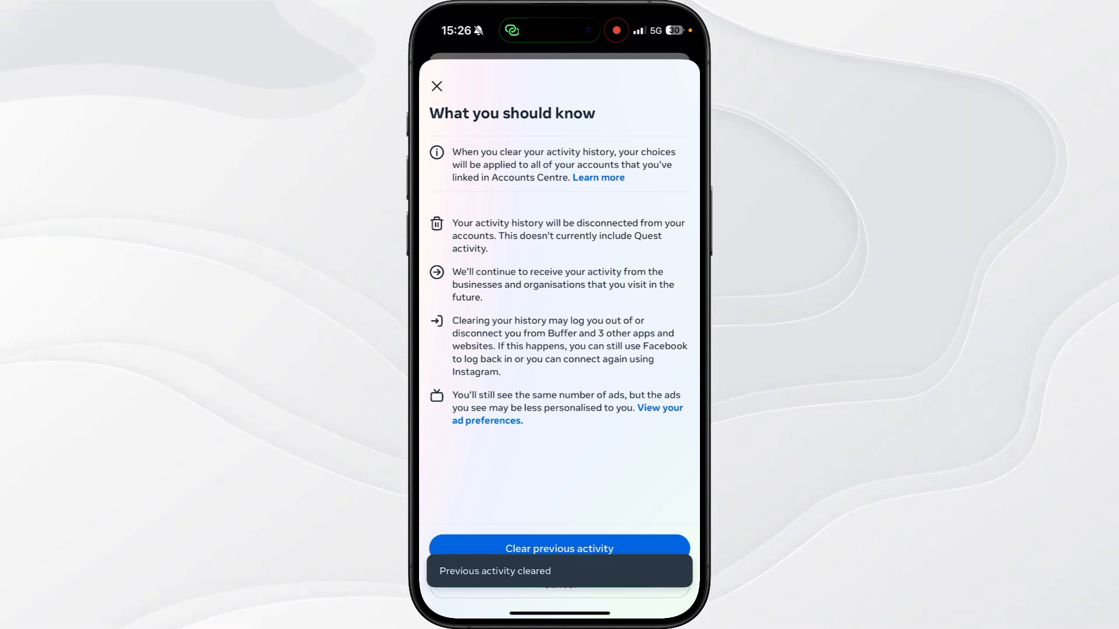